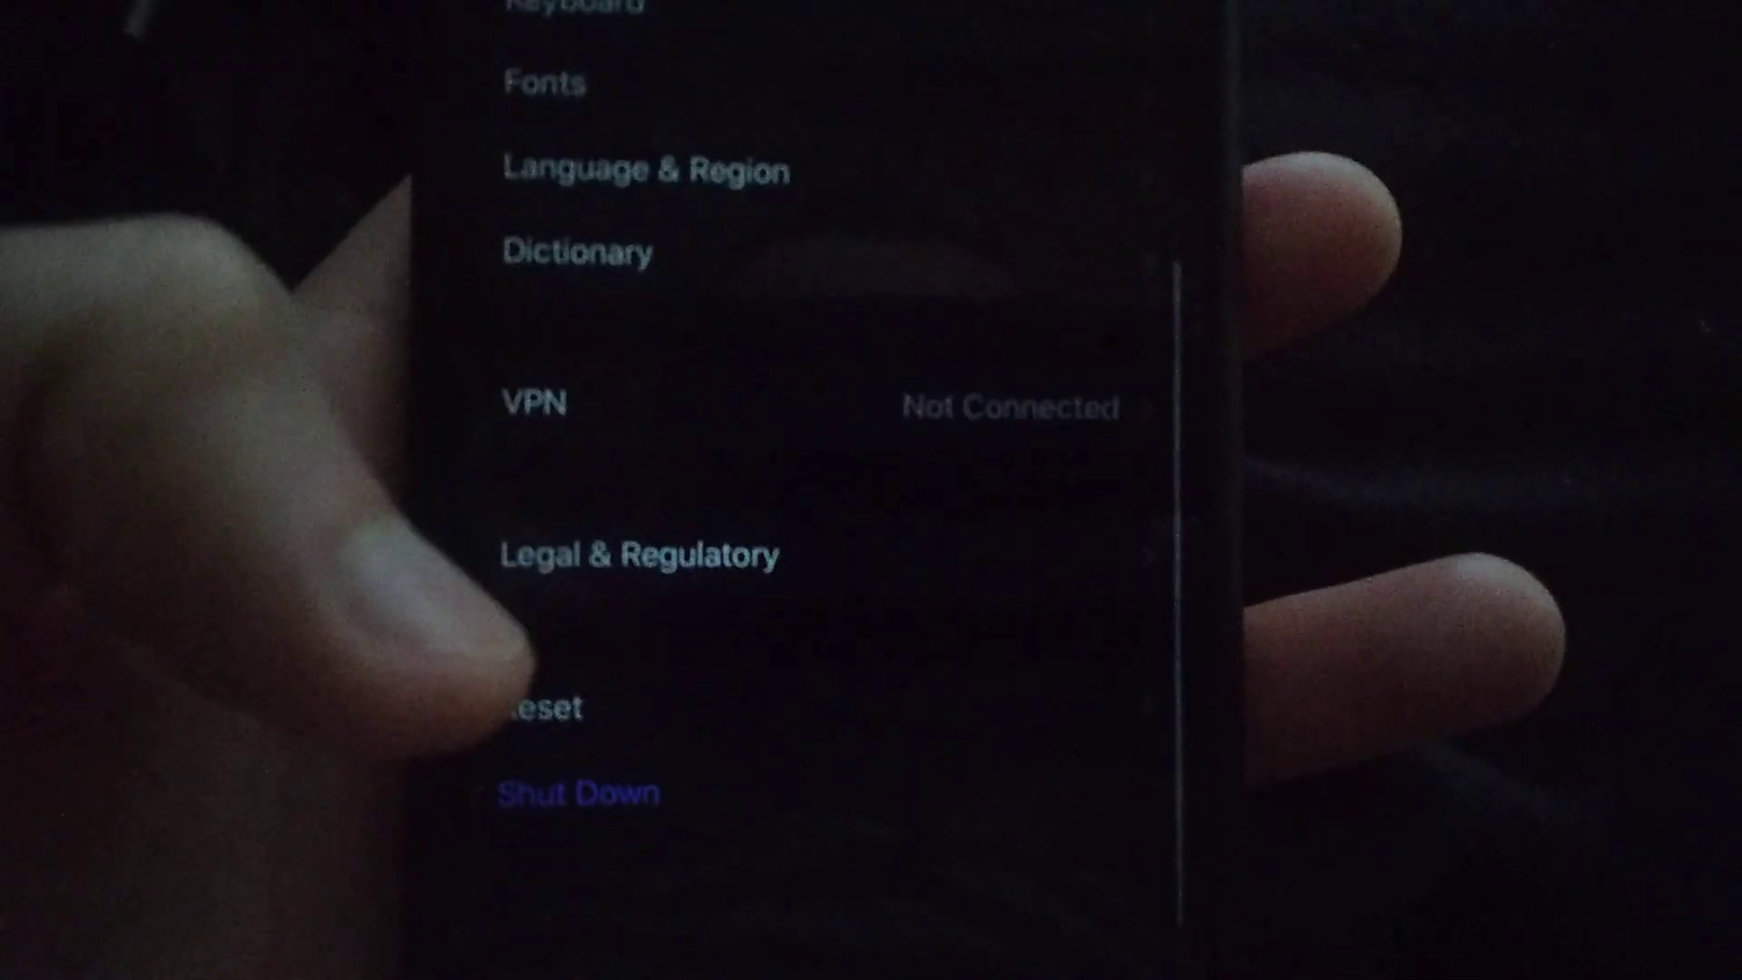
# From General settings, go to the Reset page listing Reset Network Settings and other options
pyautogui.click(541, 708)
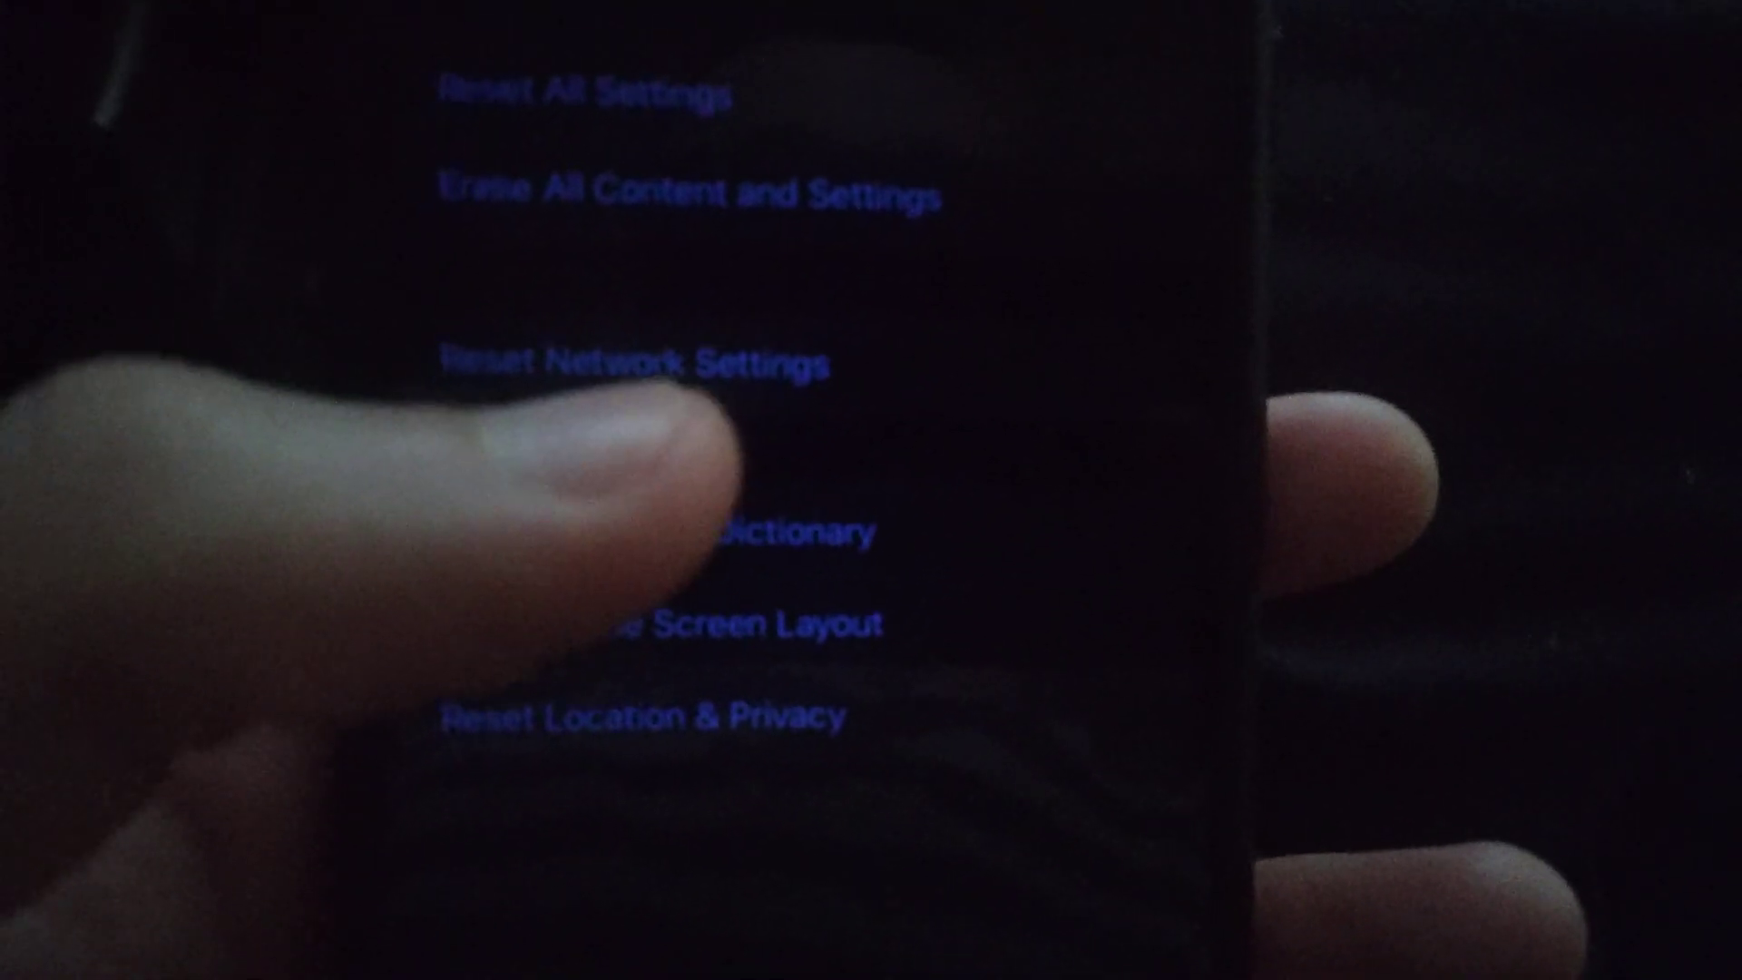